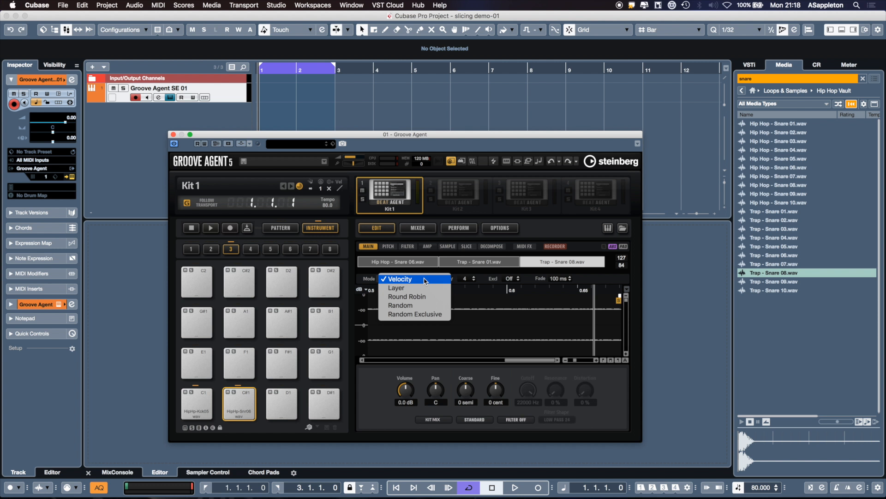
click(400, 278)
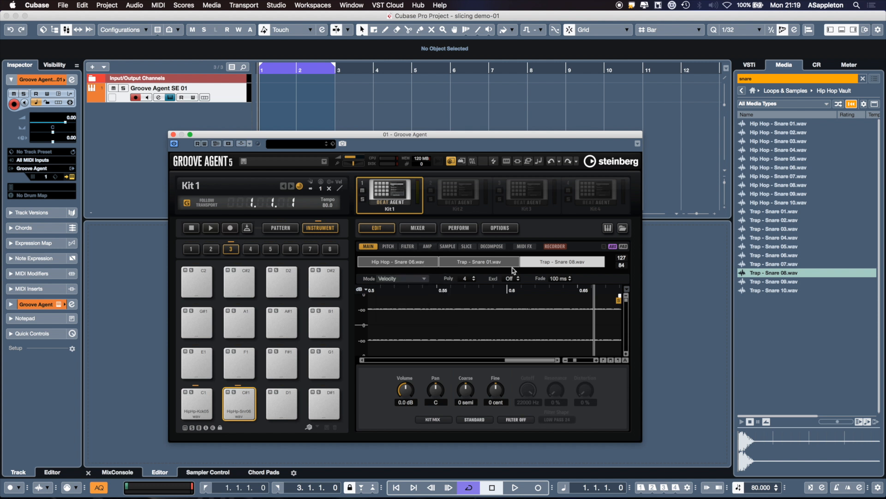
mouse_move(479, 261)
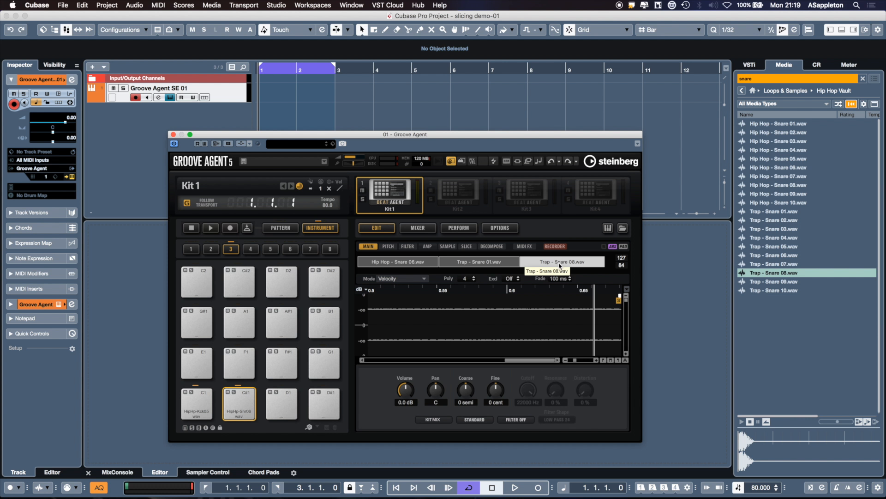
mouse_move(464, 276)
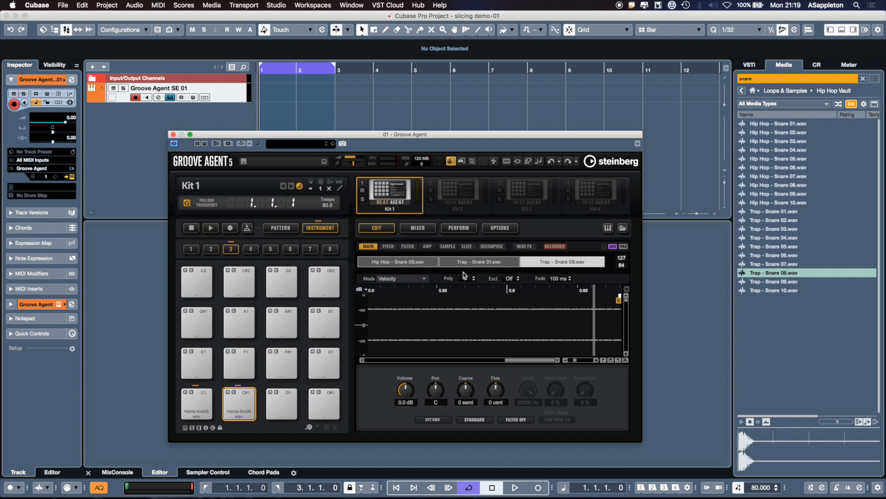
mouse_move(423, 278)
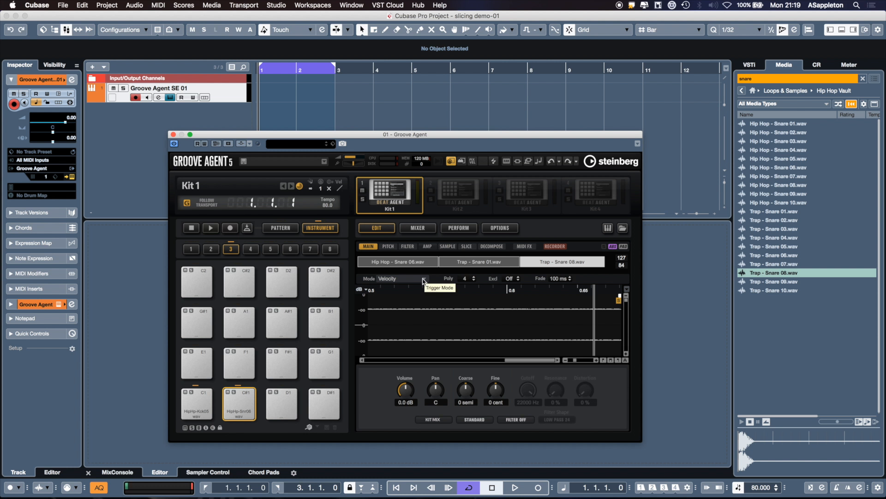